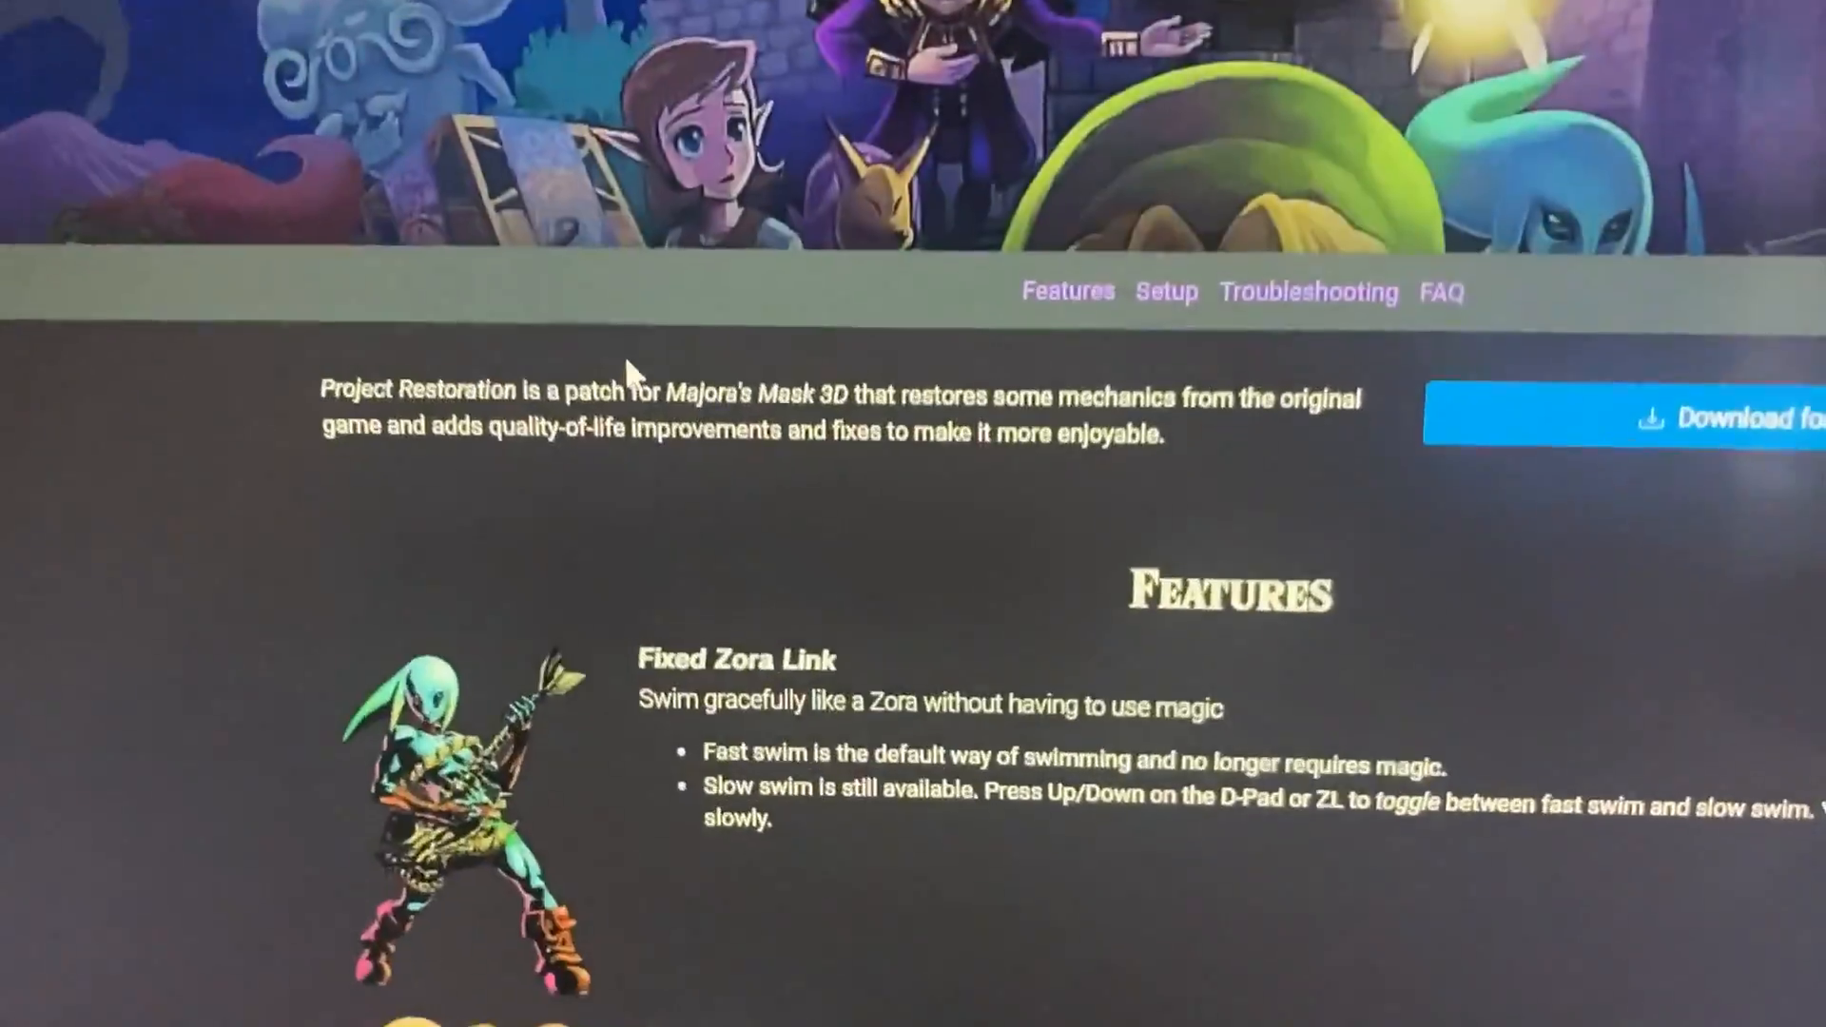
Step: Bring up the Items inventory grid with the Deku Nut description visible
scroll("down", 3)
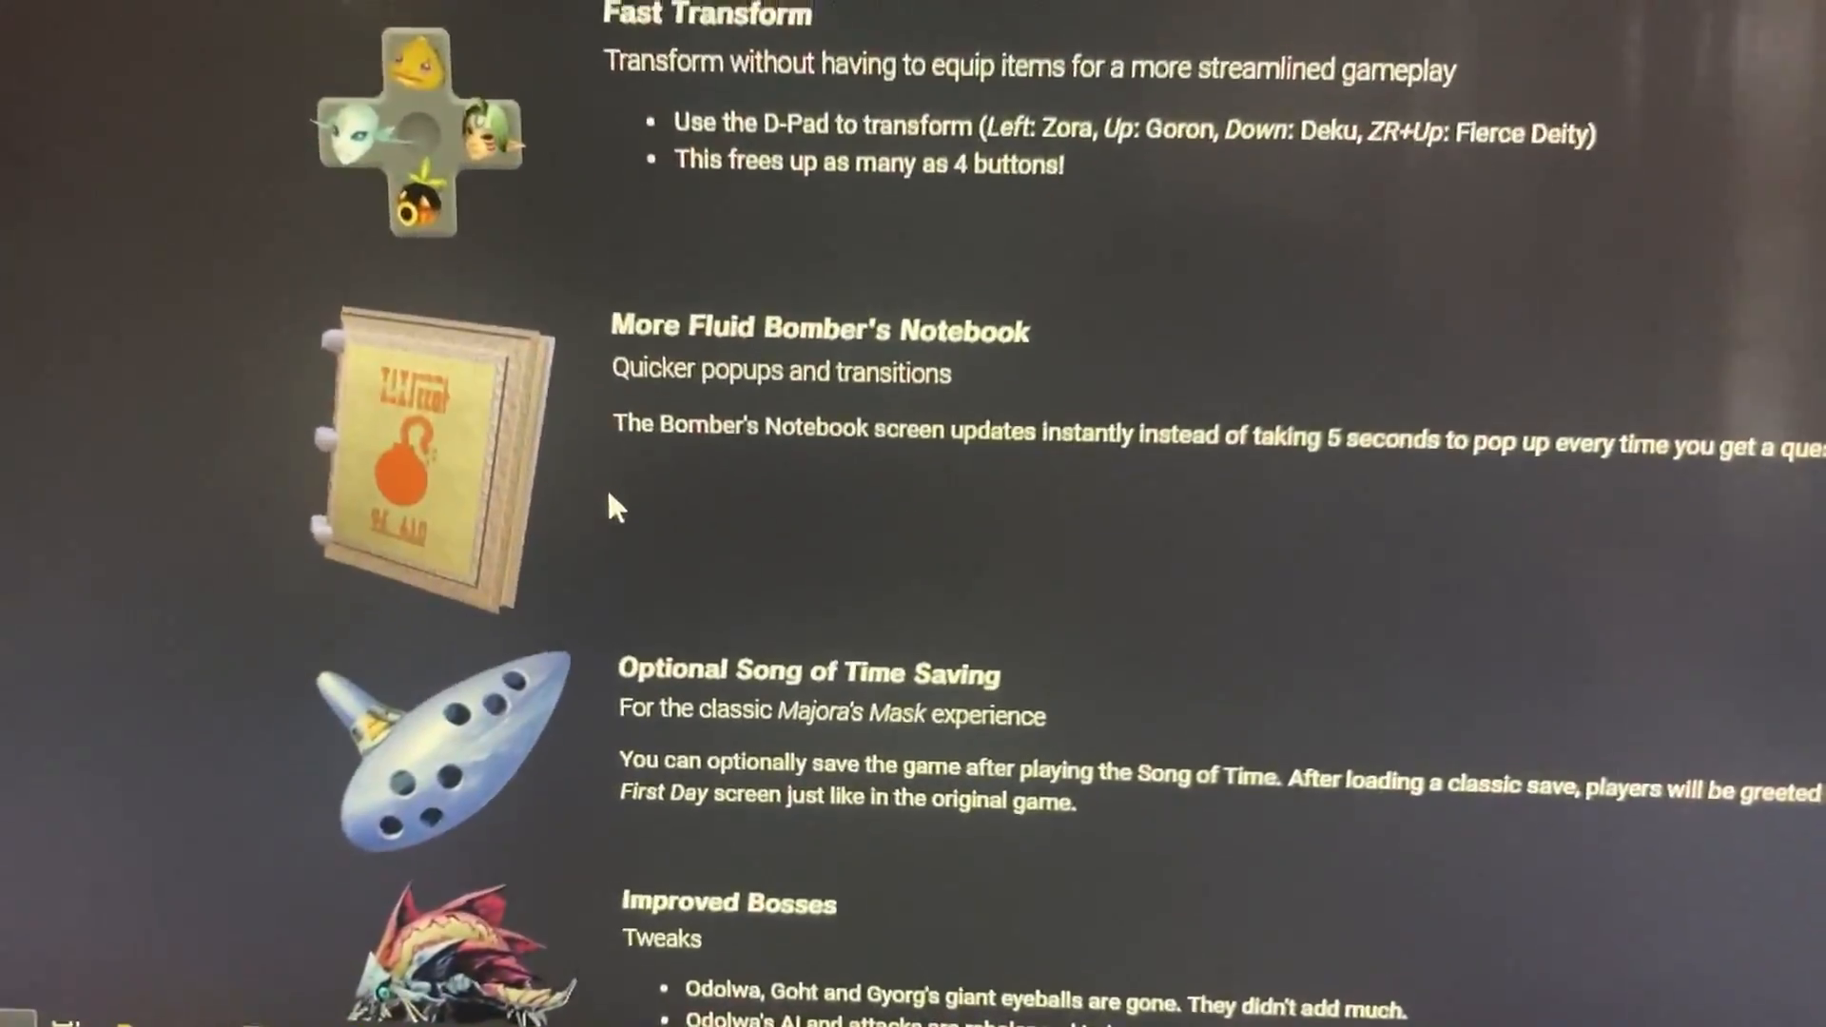
scroll("up", 3)
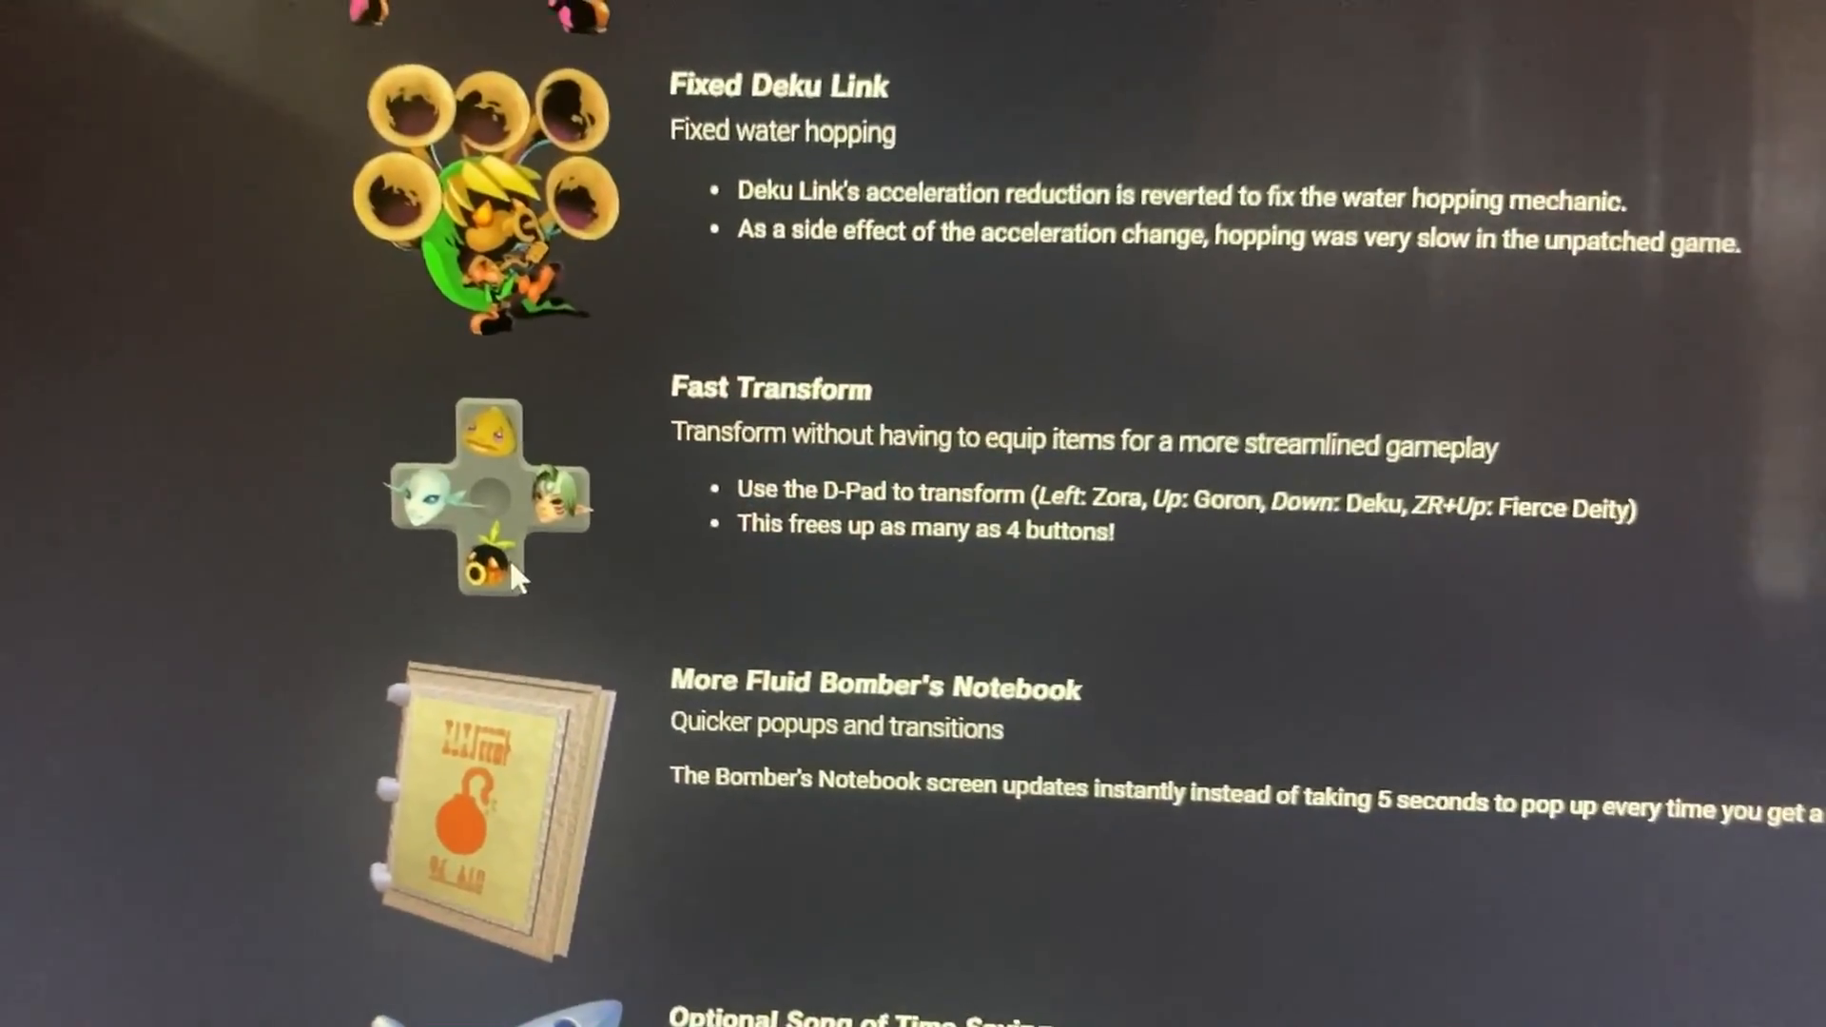
scroll("down", 3)
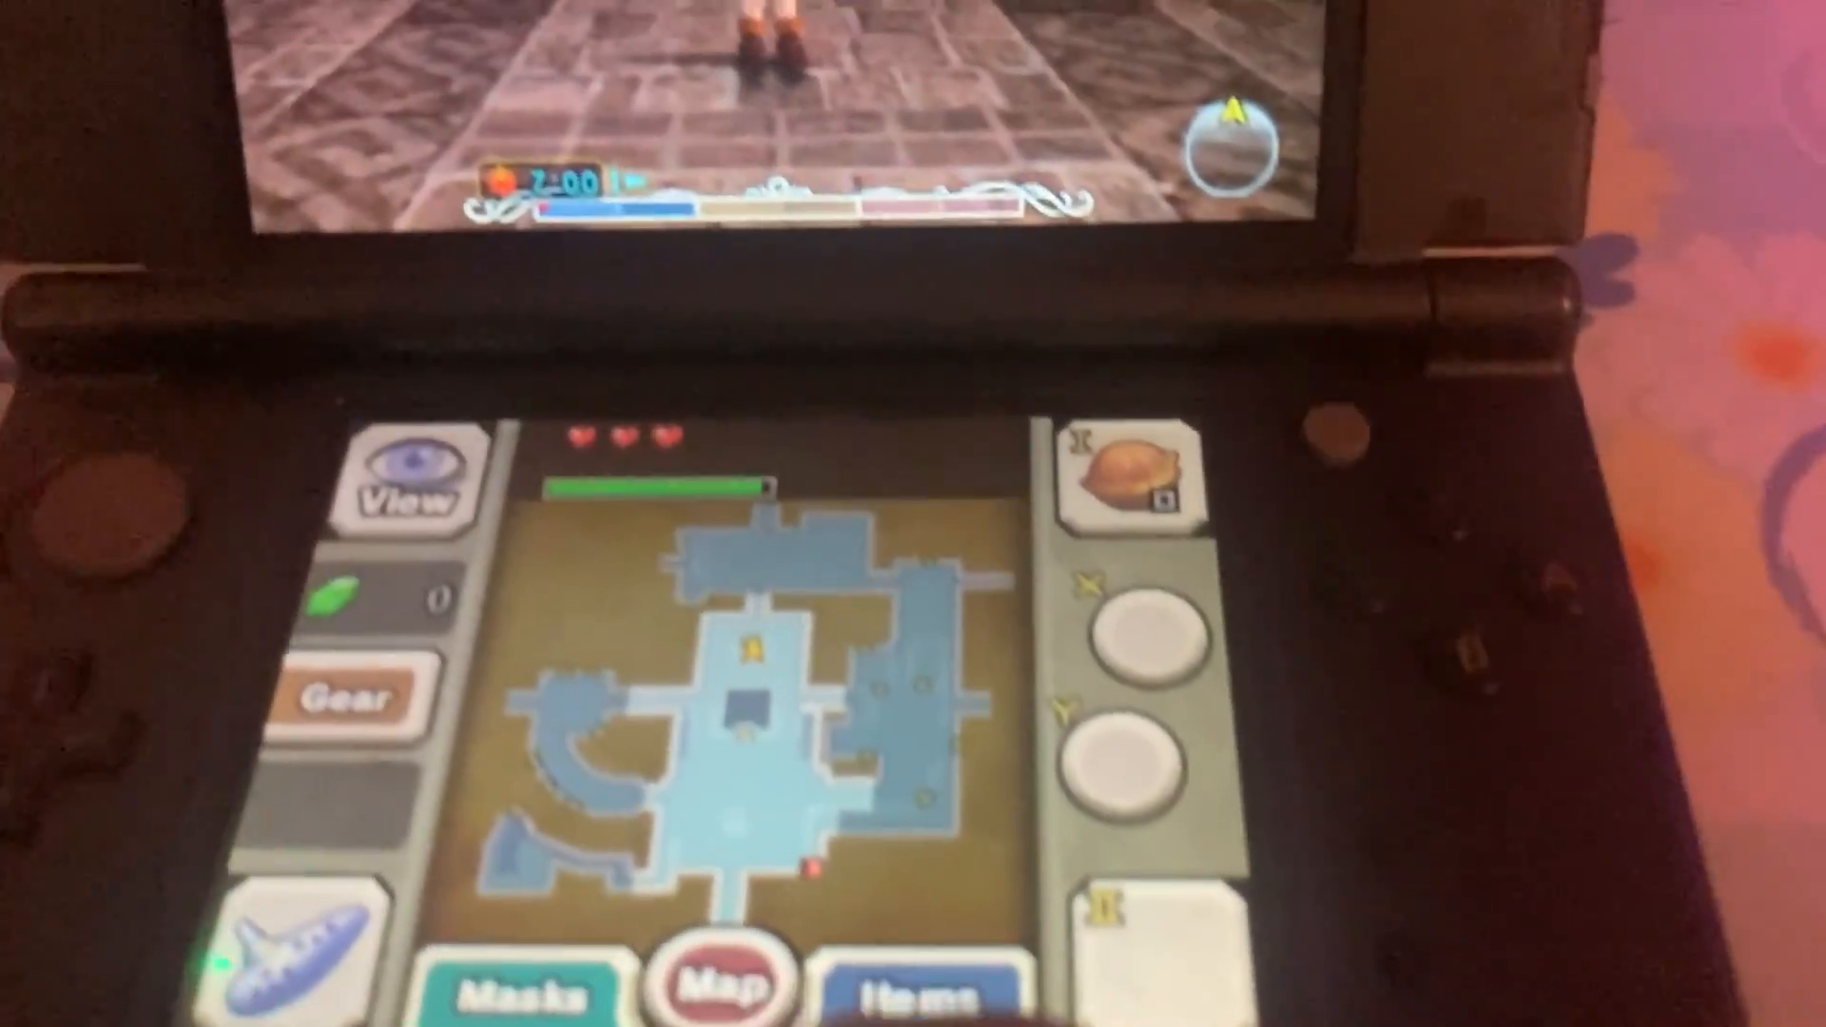
left_click(913, 984)
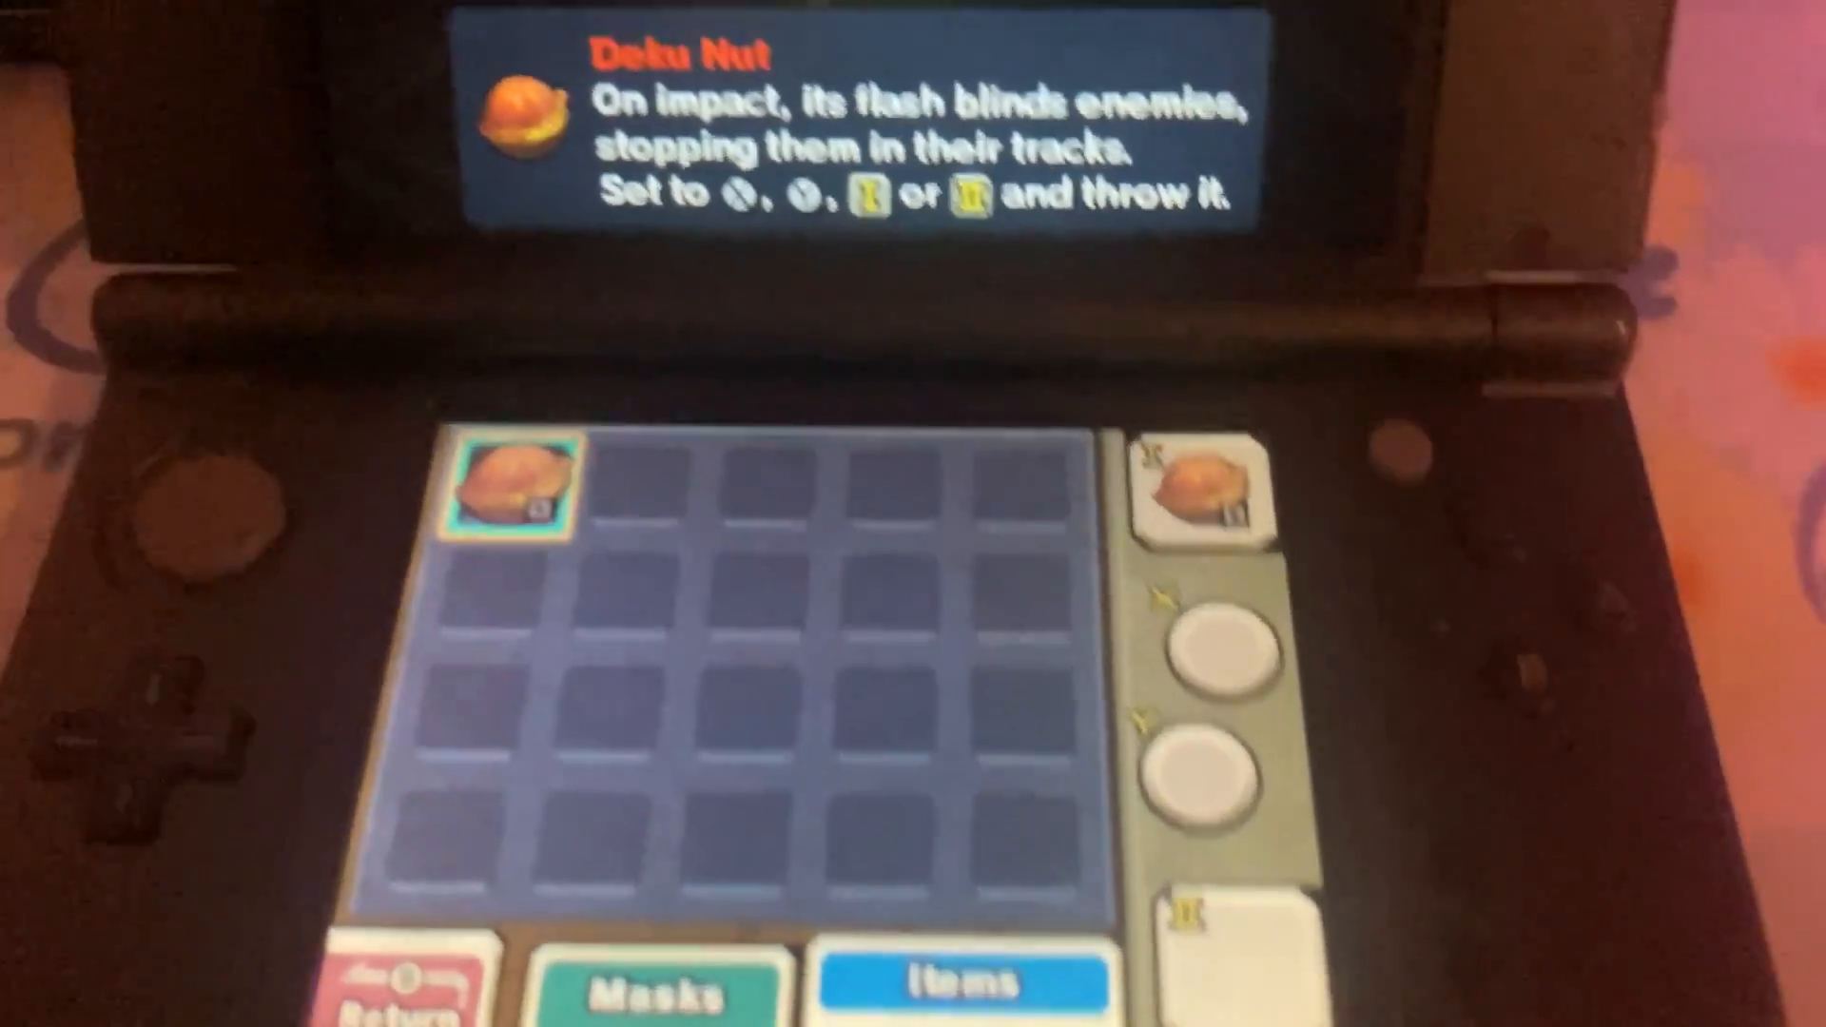